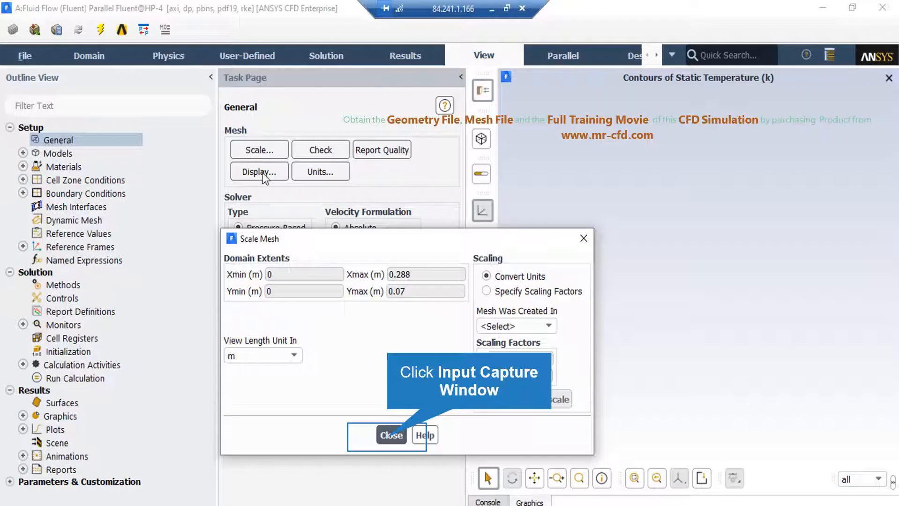
pyautogui.moveTo(335, 362)
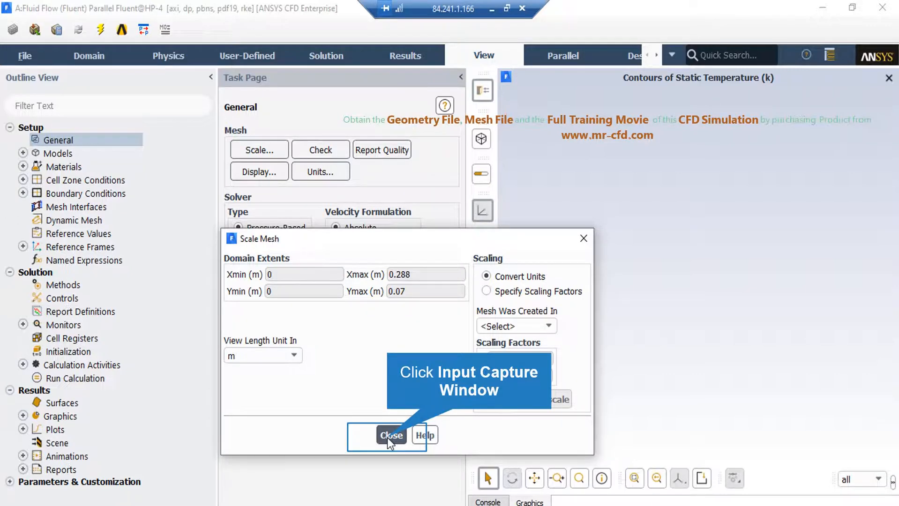
# Close Scale Mesh to move on to the non-premixed combustion species settings
pyautogui.click(391, 436)
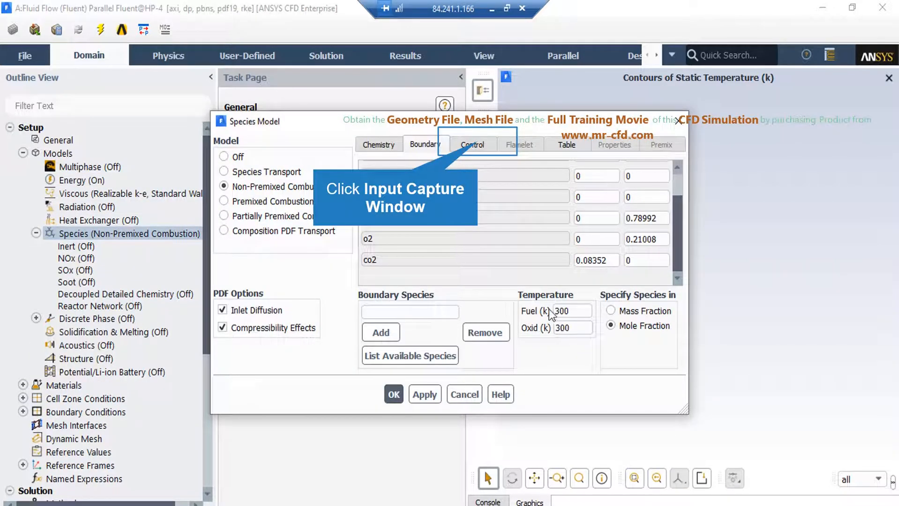
# Review the Control species list, then cancel the species settings unchanged
pyautogui.click(472, 145)
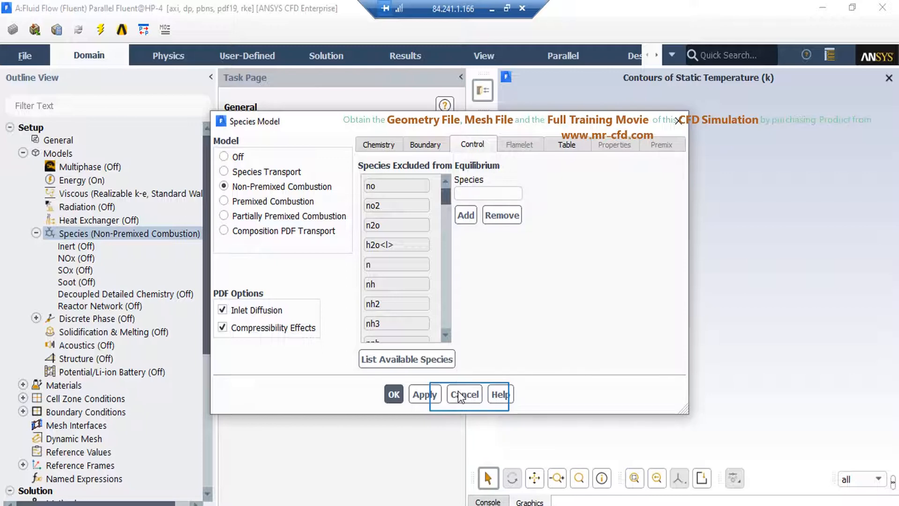
pyautogui.click(463, 394)
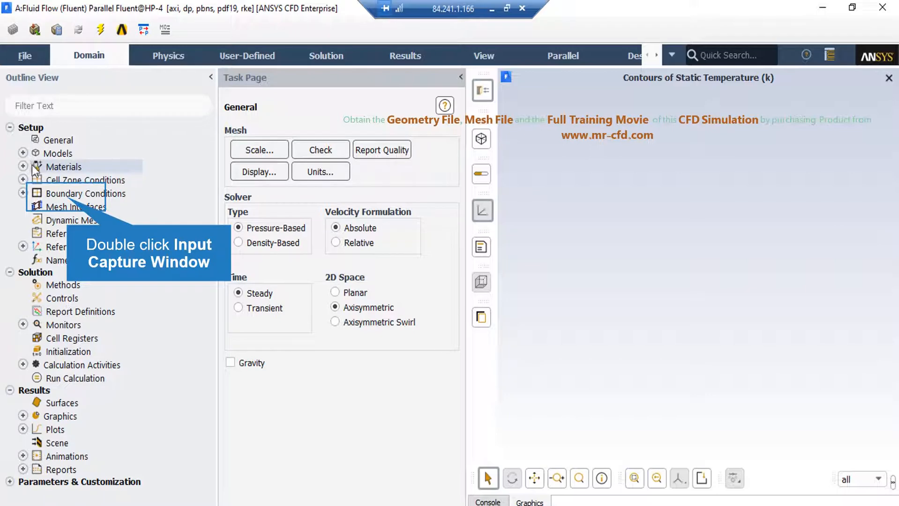
pyautogui.moveTo(43, 186)
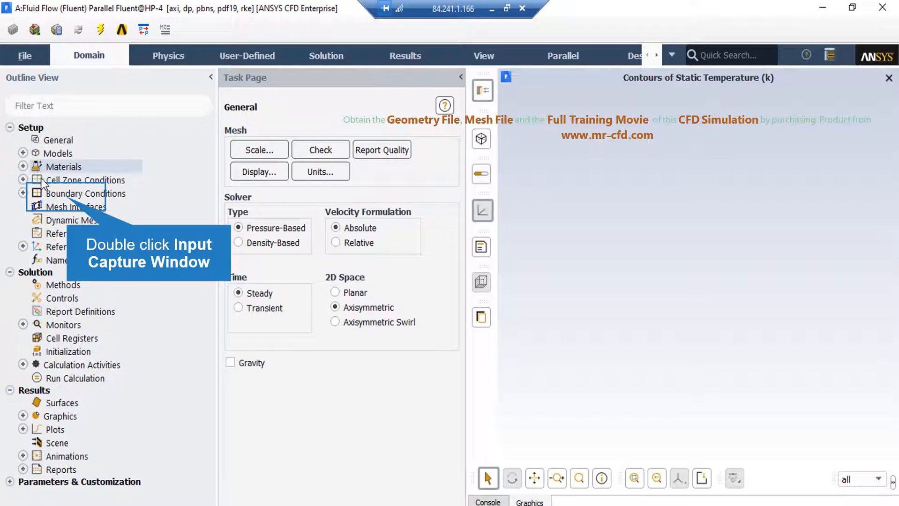
pyautogui.moveTo(58, 198)
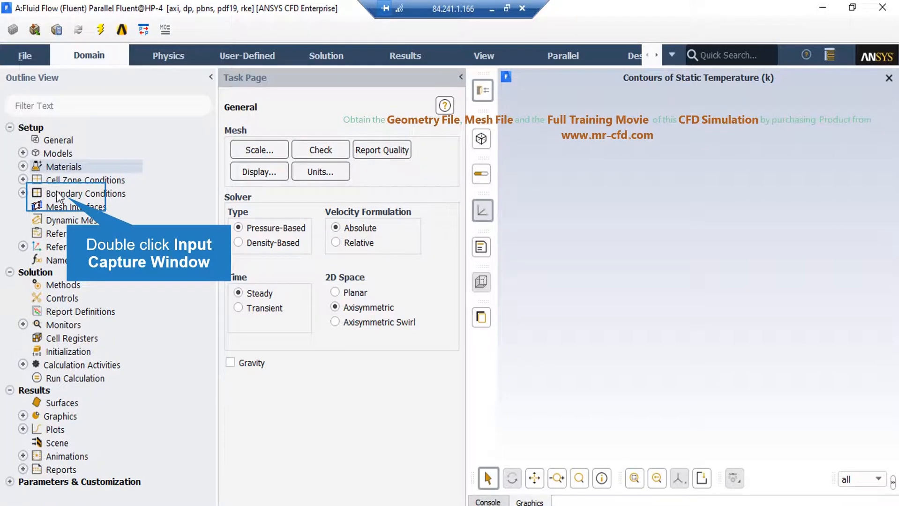
# Open Boundary Conditions, review and close air_inlet species, then edit the next zone
pyautogui.doubleClick(86, 193)
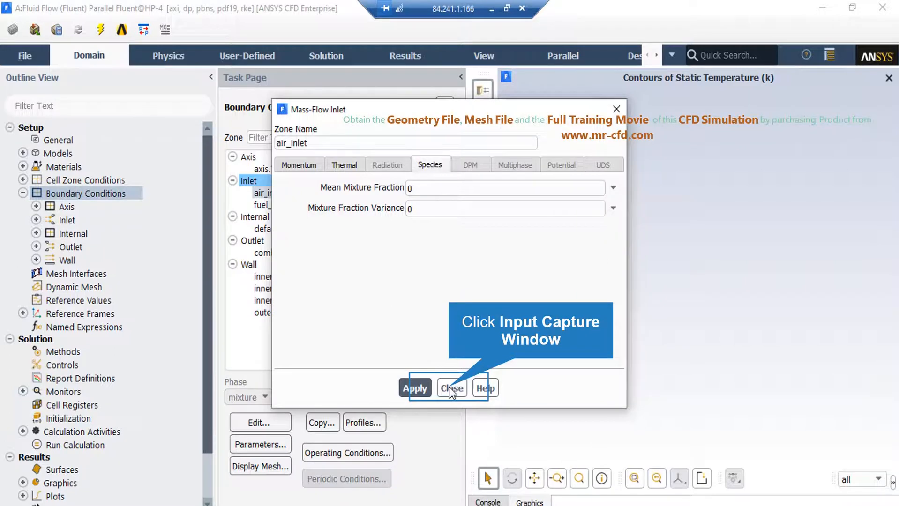
pyautogui.click(451, 388)
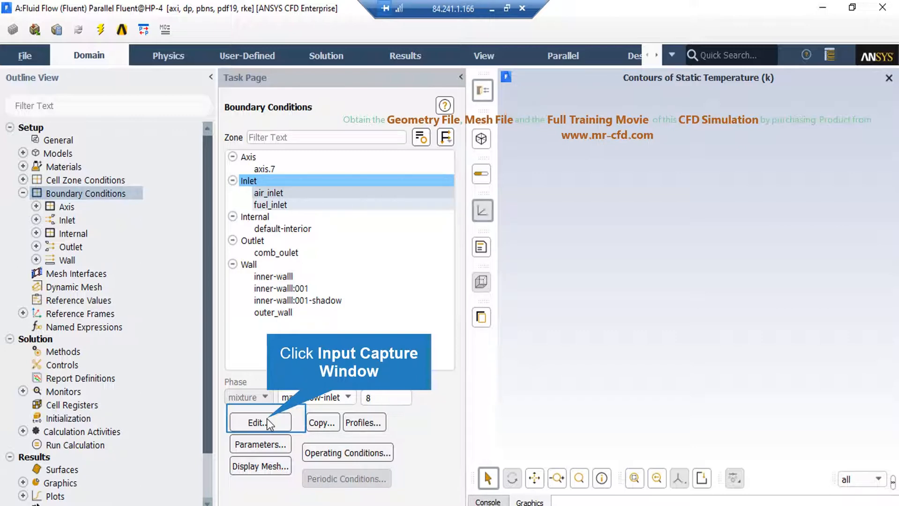
pyautogui.click(260, 423)
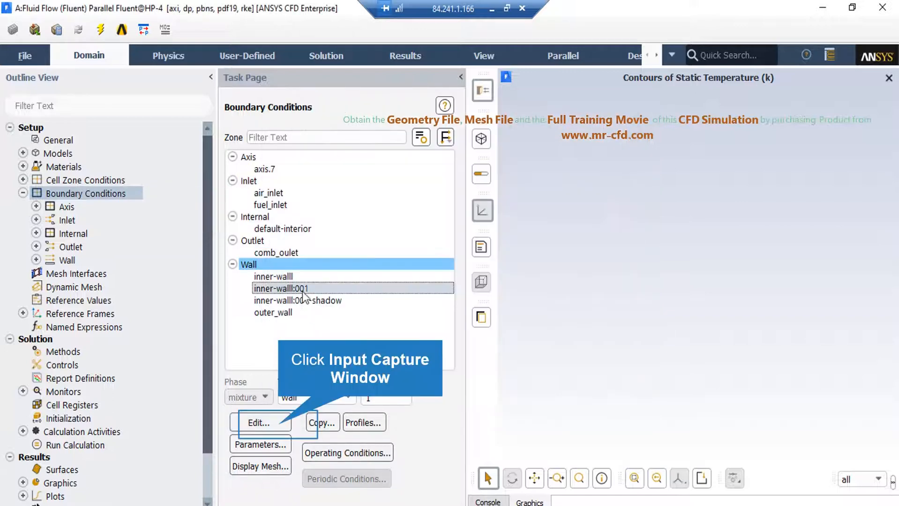
# View inner-walll:001 coupled aluminum thermal condition, then move to Solution Controls
pyautogui.click(258, 423)
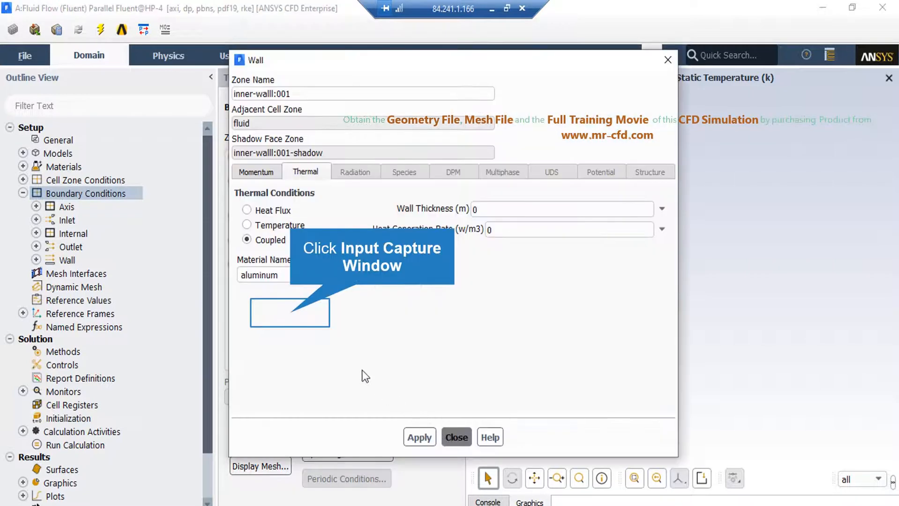
pyautogui.moveTo(293, 318)
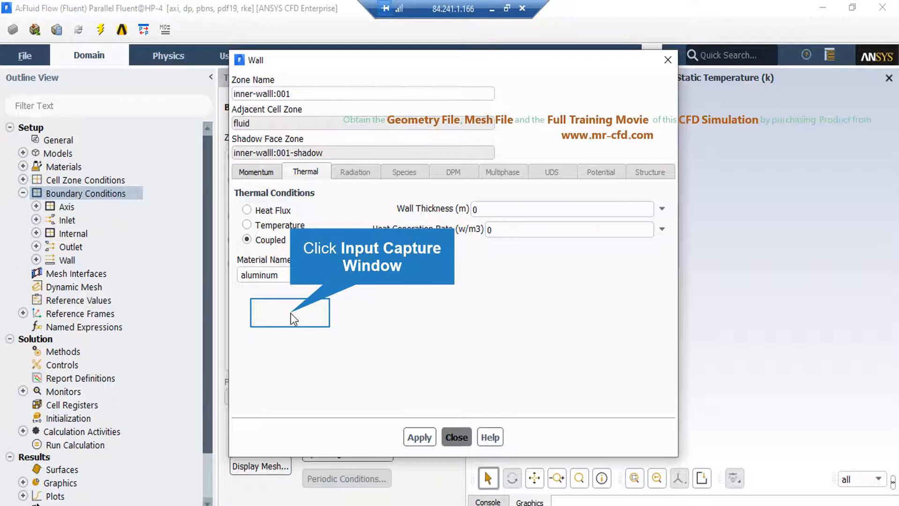
pyautogui.click(63, 298)
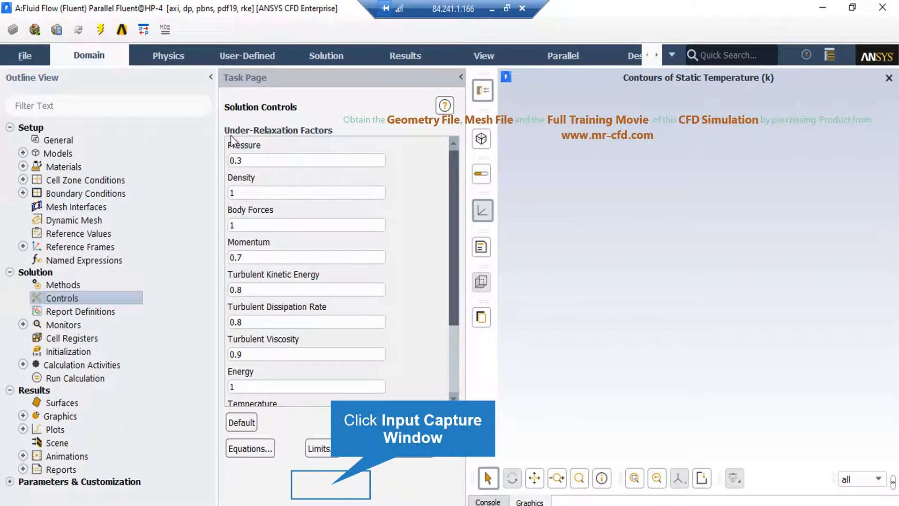
pyautogui.moveTo(330, 406)
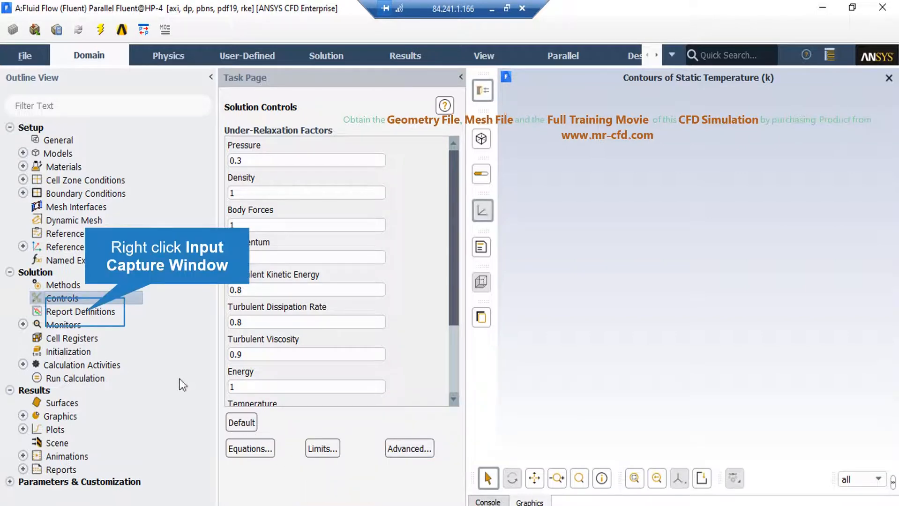
# Bring up the report definitions actions from the outline
pyautogui.rightClick(80, 312)
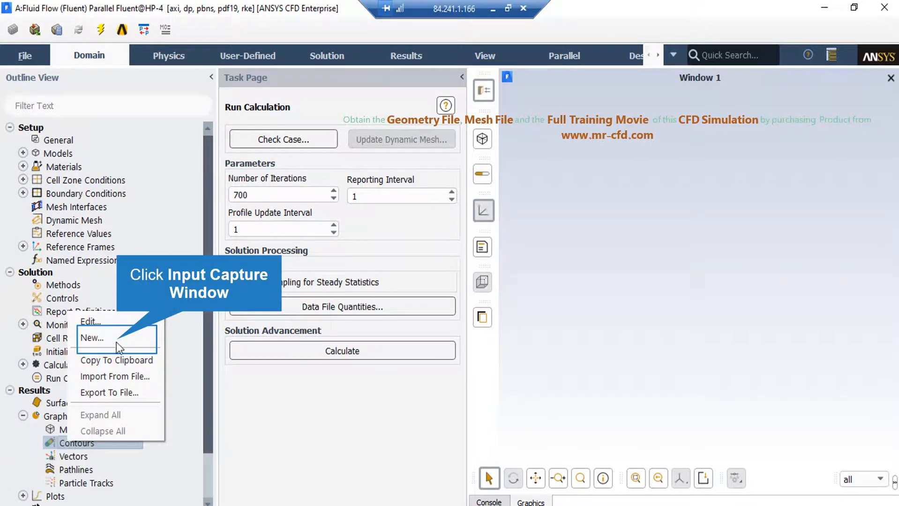
# Create contour-1 of static temperature and CH4 mass fraction, then close the contour settings
pyautogui.click(92, 337)
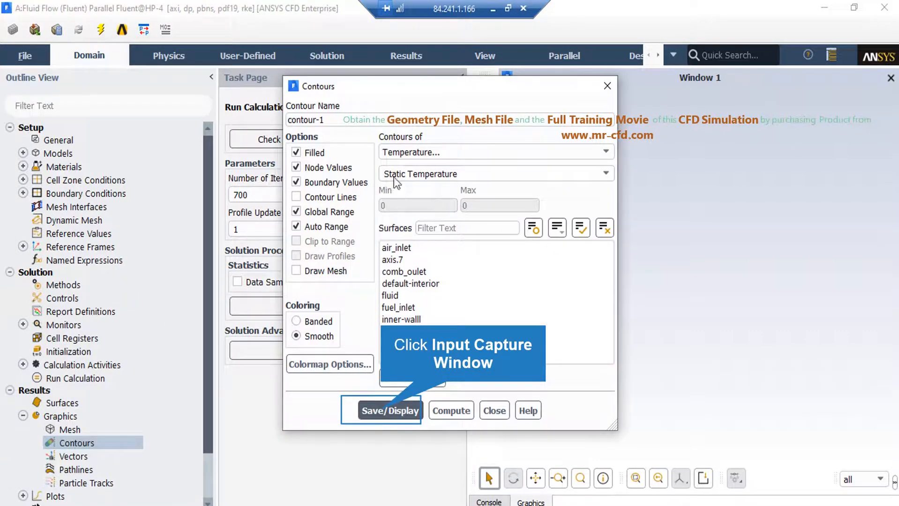
pyautogui.moveTo(432, 373)
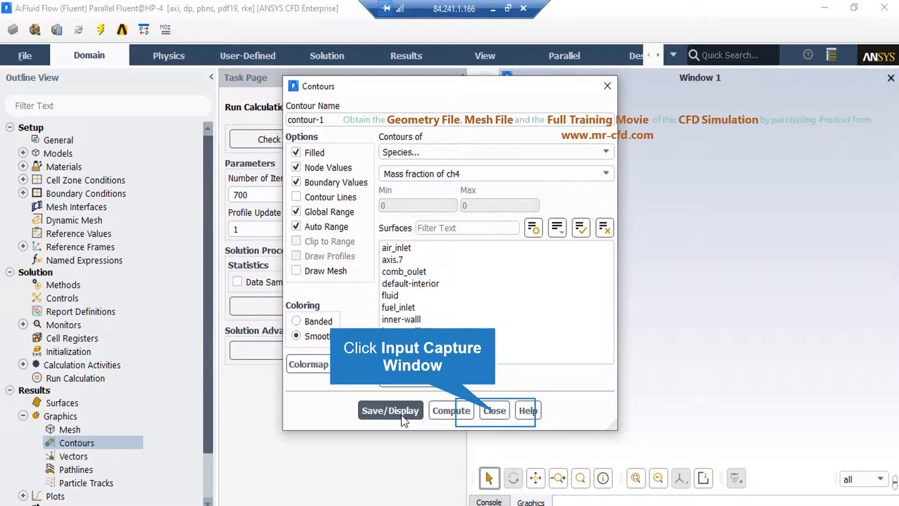
pyautogui.moveTo(417, 422)
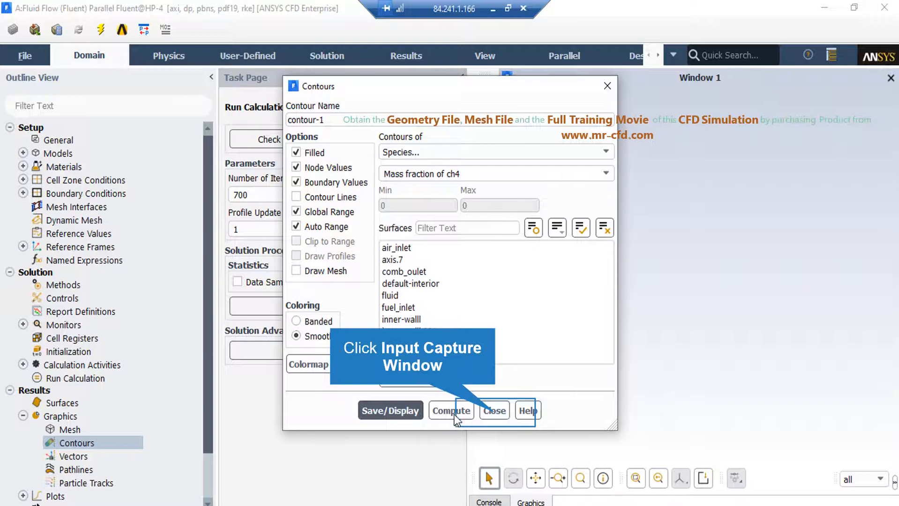
pyautogui.moveTo(474, 420)
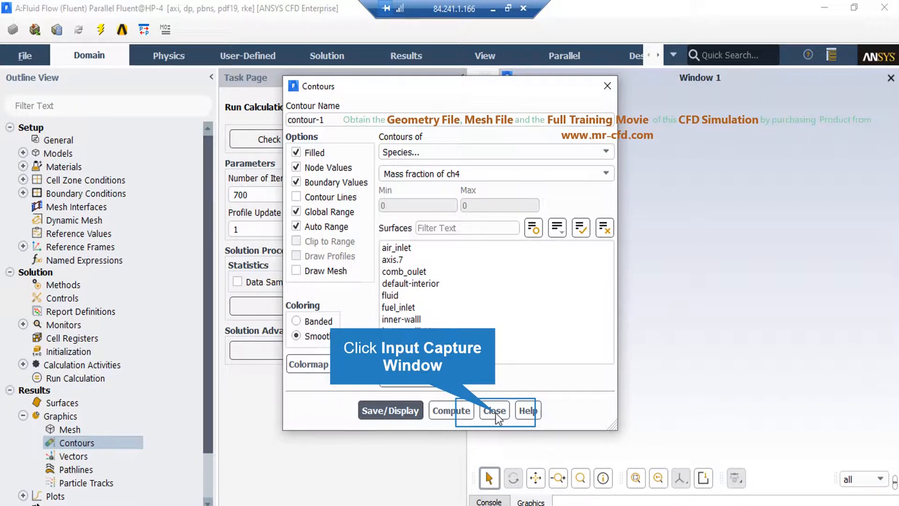
pyautogui.click(493, 411)
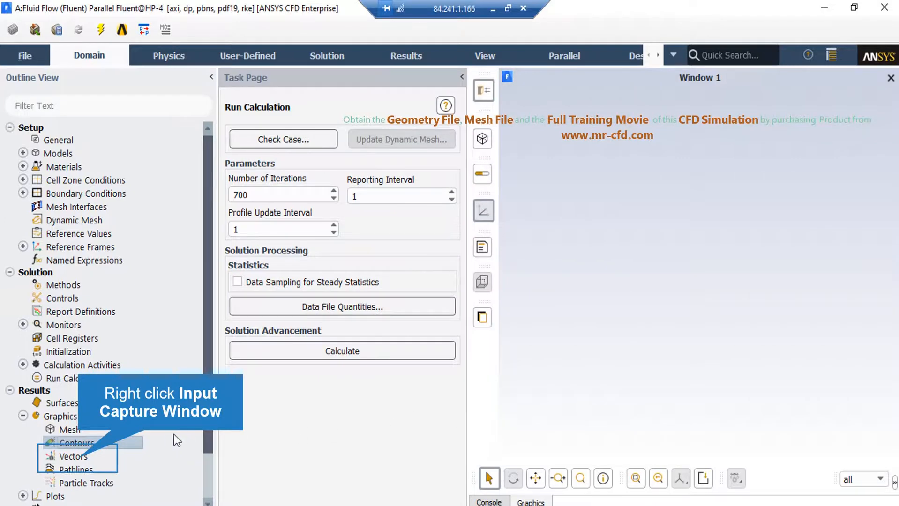
pyautogui.moveTo(81, 464)
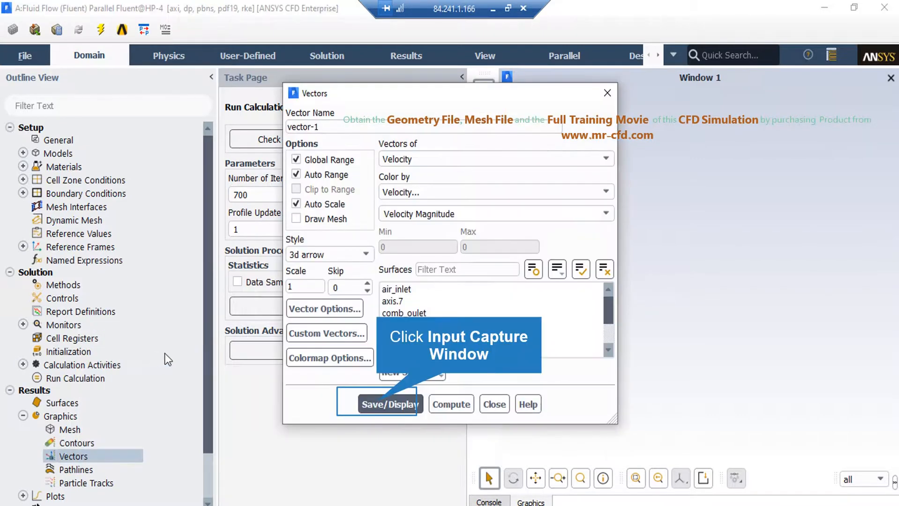
pyautogui.moveTo(261, 349)
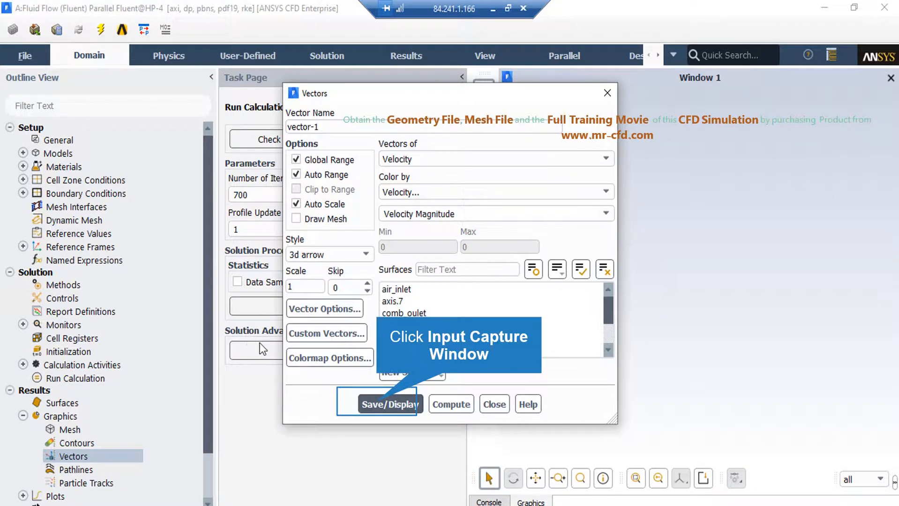
pyautogui.moveTo(366, 392)
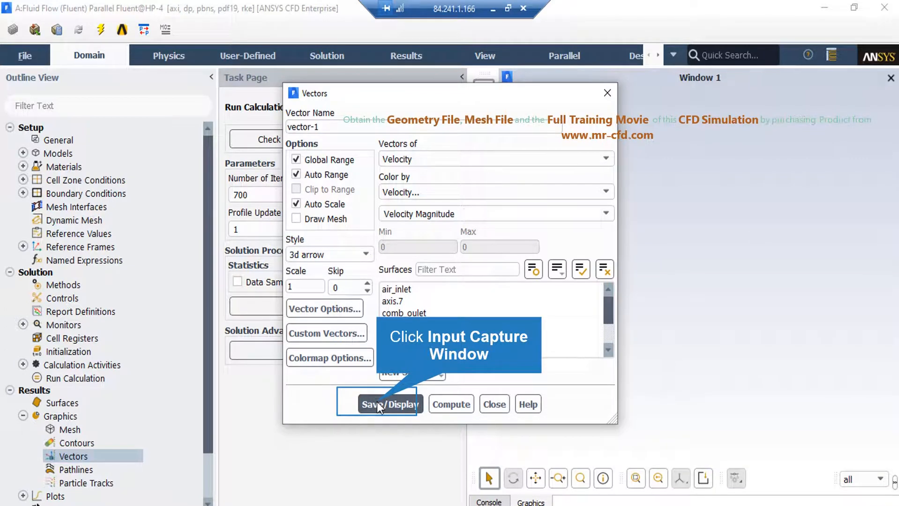
# Save and display vector-1, velocity vectors coloured by velocity magnitude
pyautogui.click(390, 404)
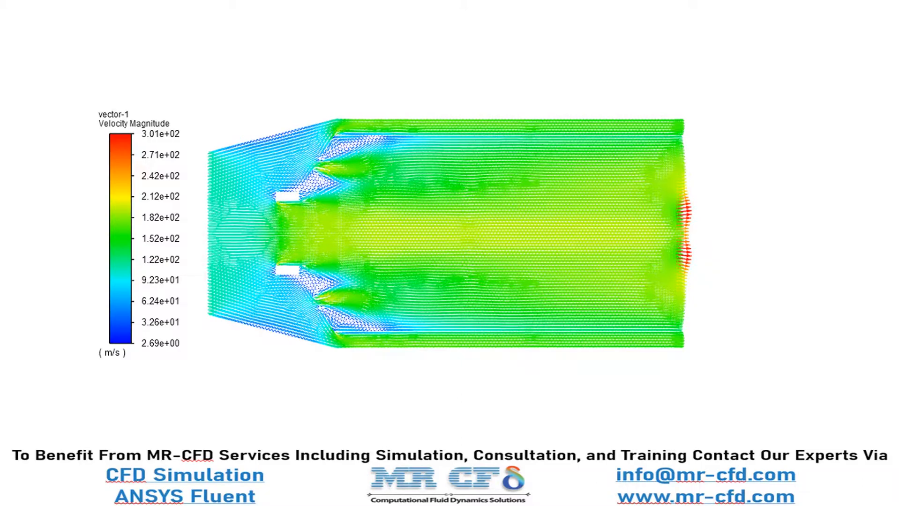